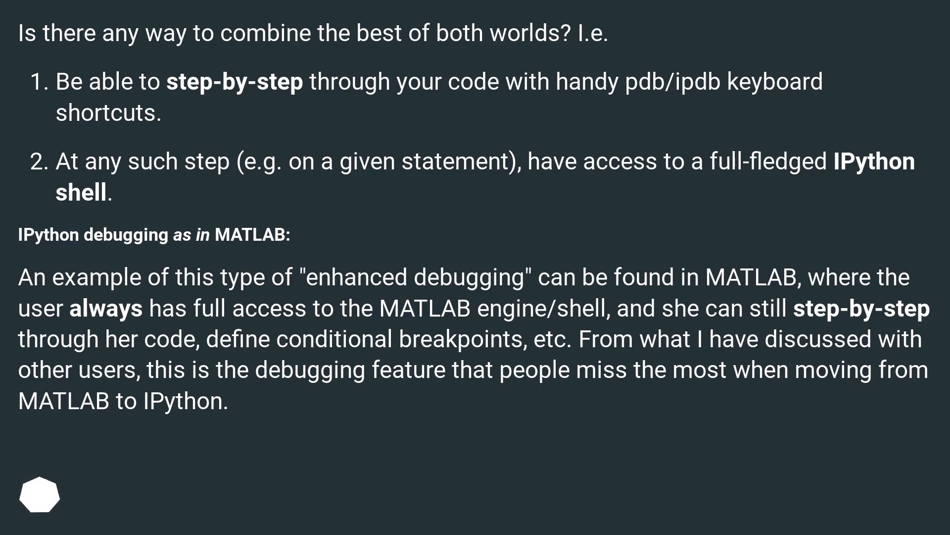
scroll("down", 3)
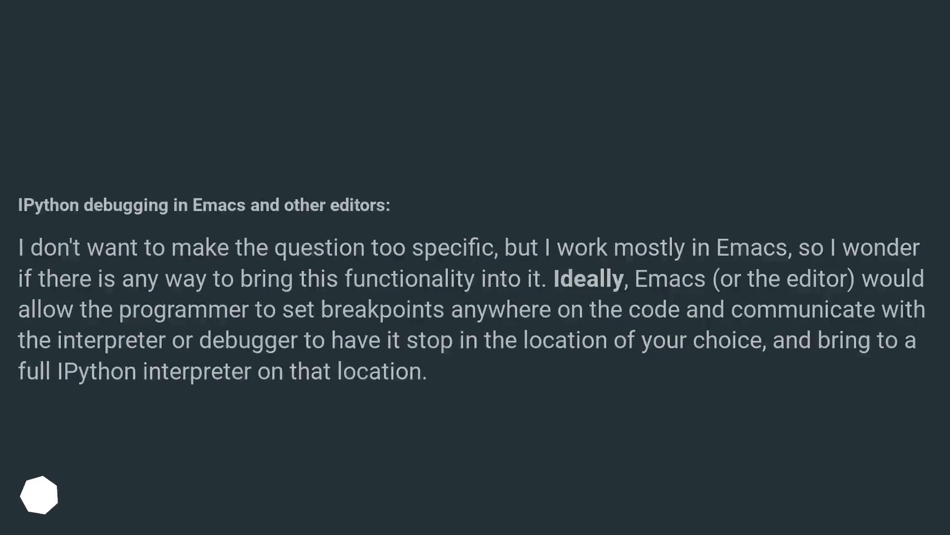
scroll("up", 3)
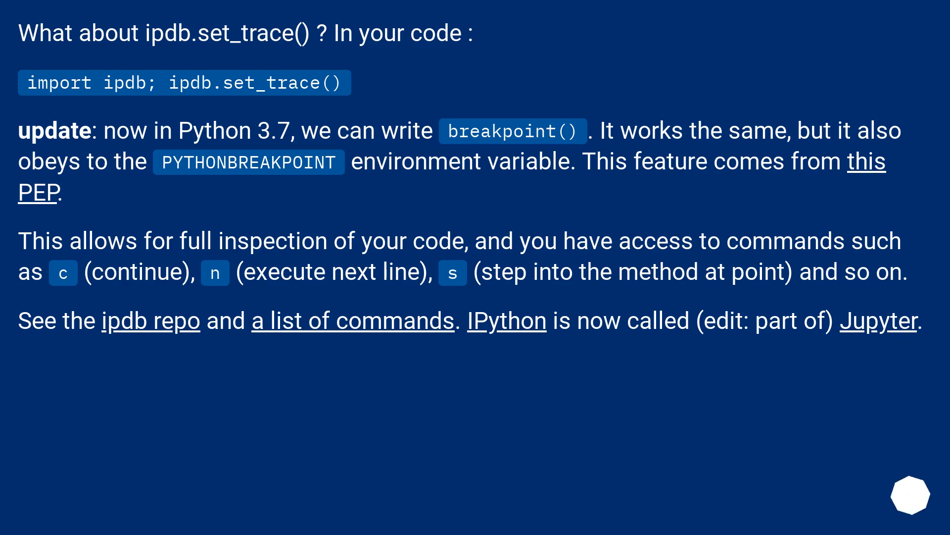
scroll("down", 3)
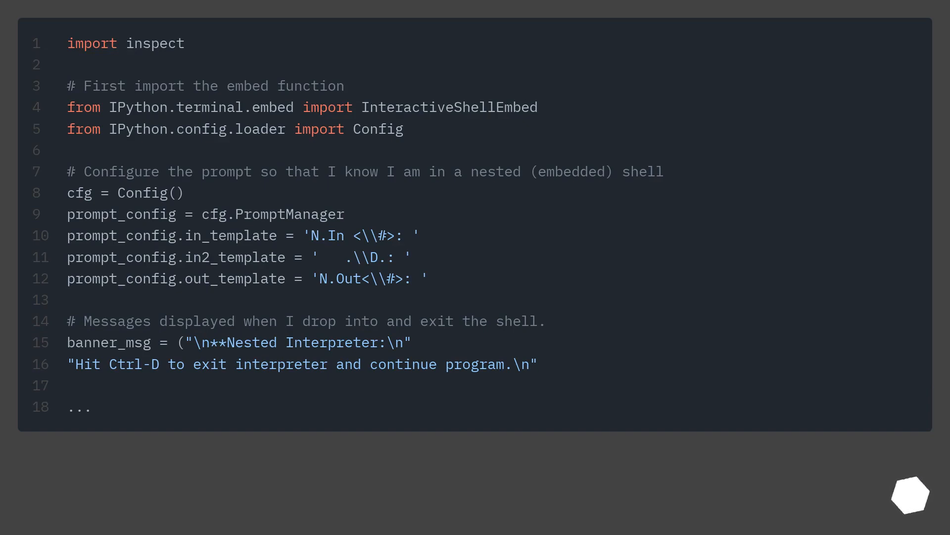
scroll("down", 3)
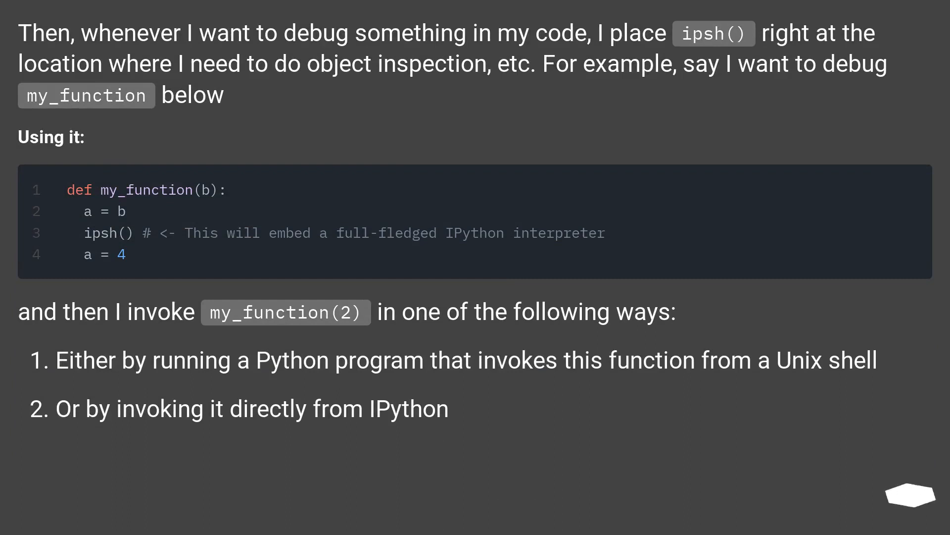
mouse_move(909, 494)
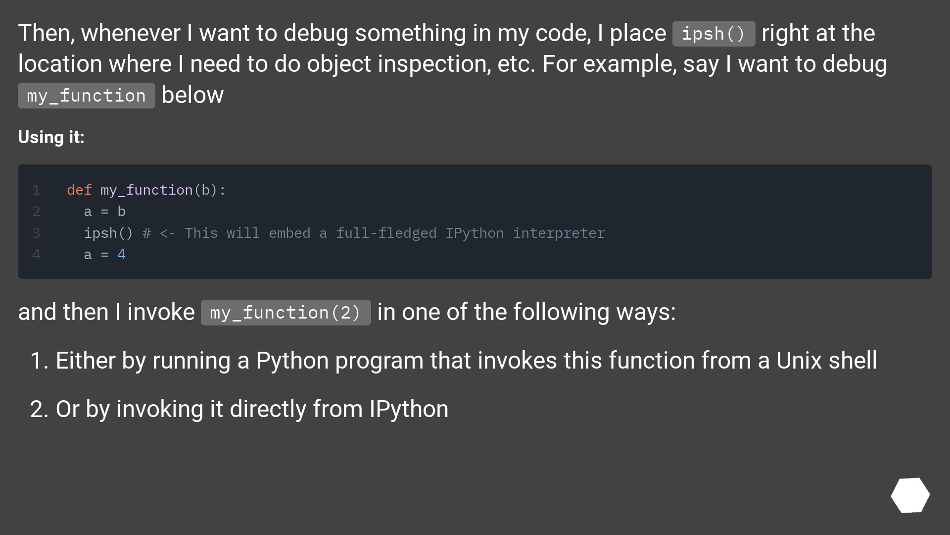
scroll("down", 3)
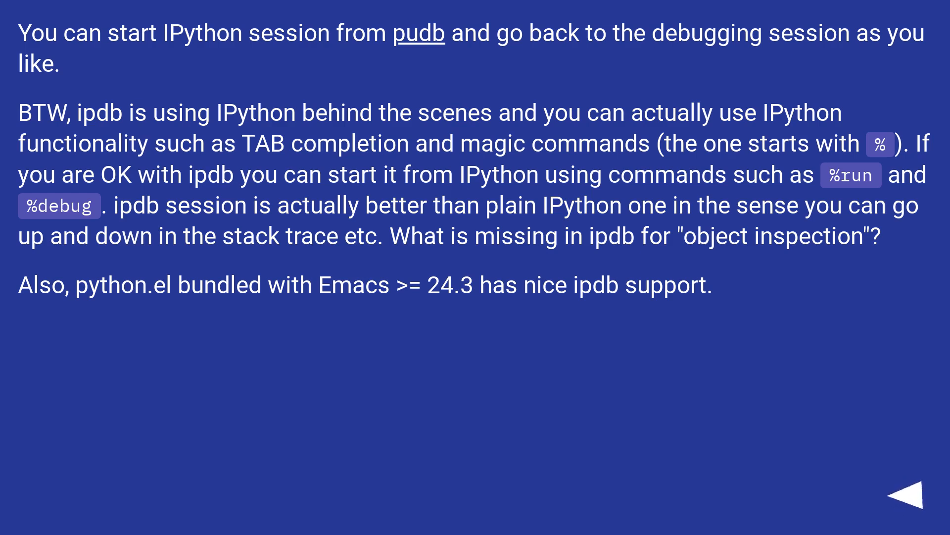
left_click(907, 507)
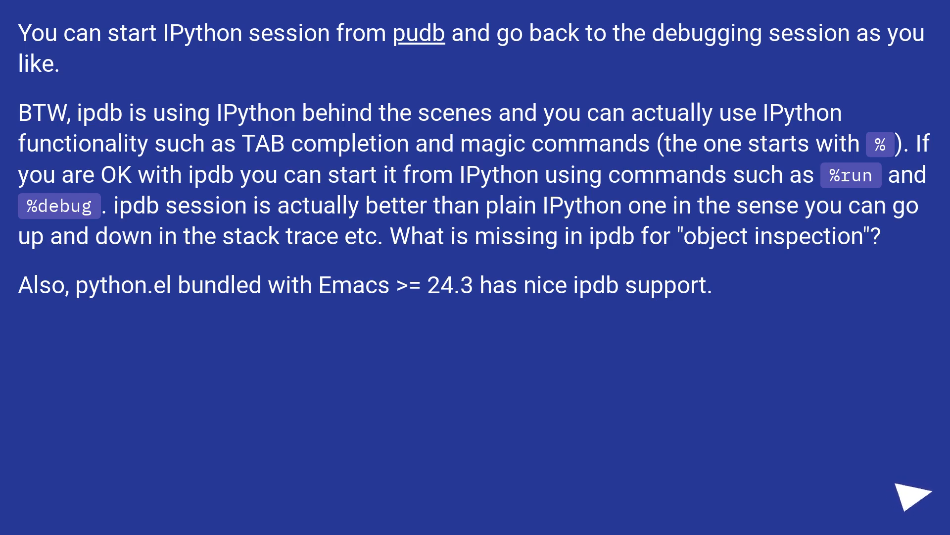
left_click(915, 495)
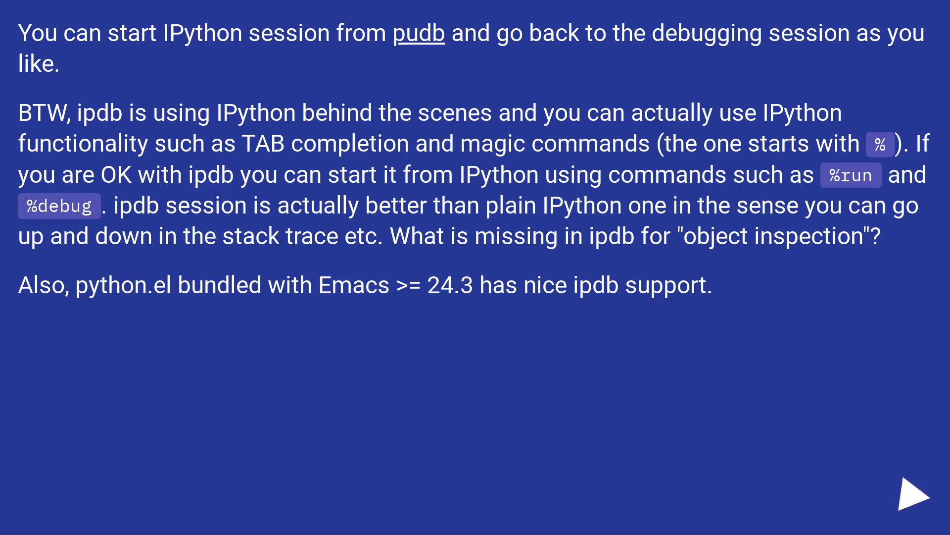
left_click(917, 497)
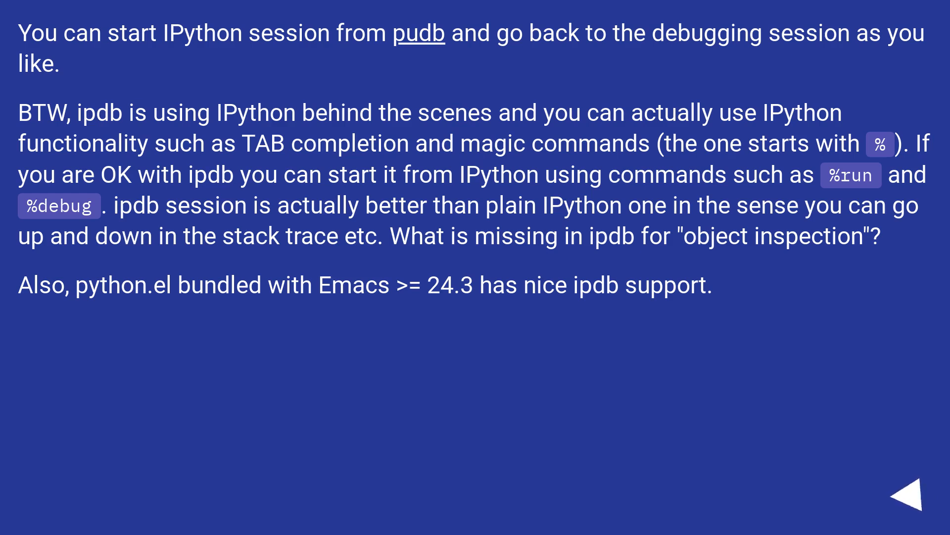